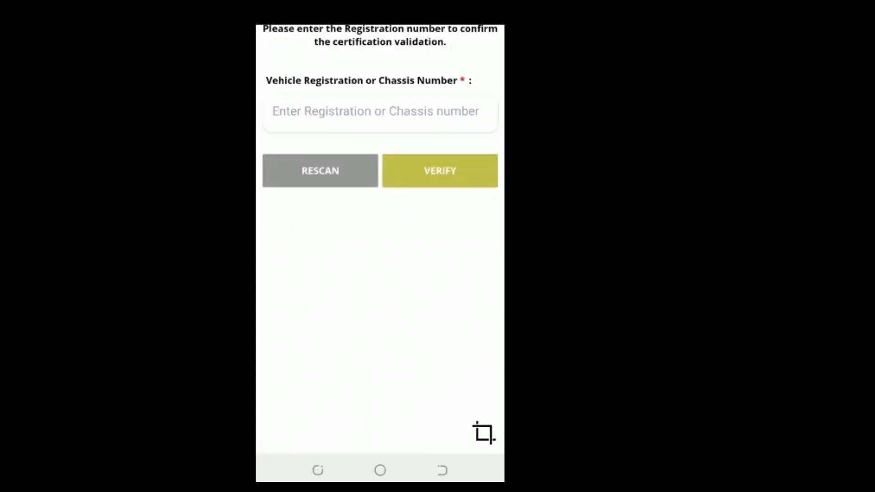
- Enter KR as the start of the vehicle registration number on the validation form
left_click(379, 113)
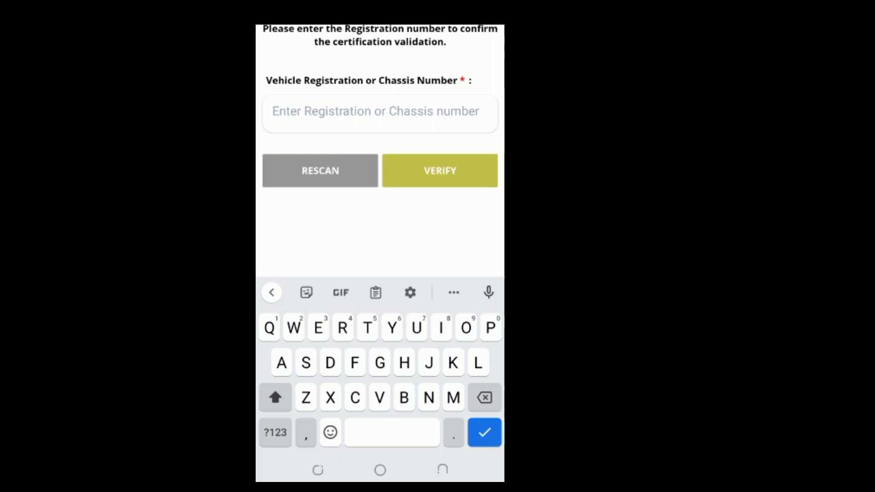
type("KR")
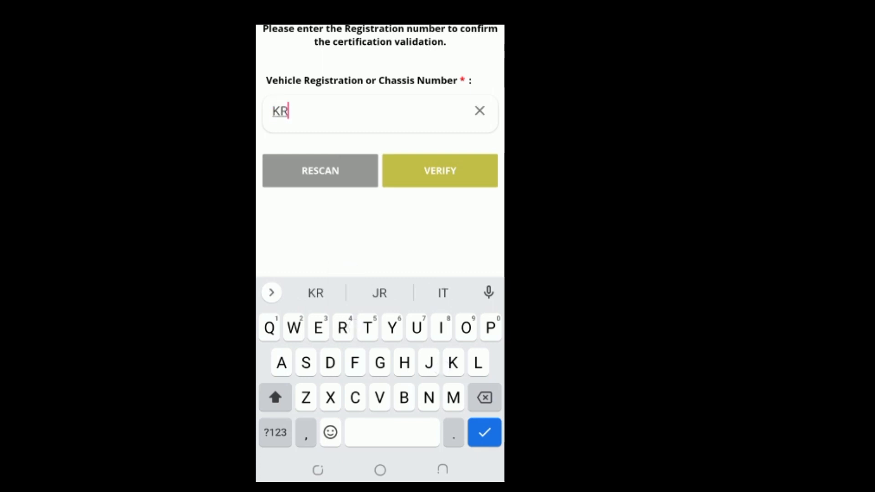
left_click(439, 171)
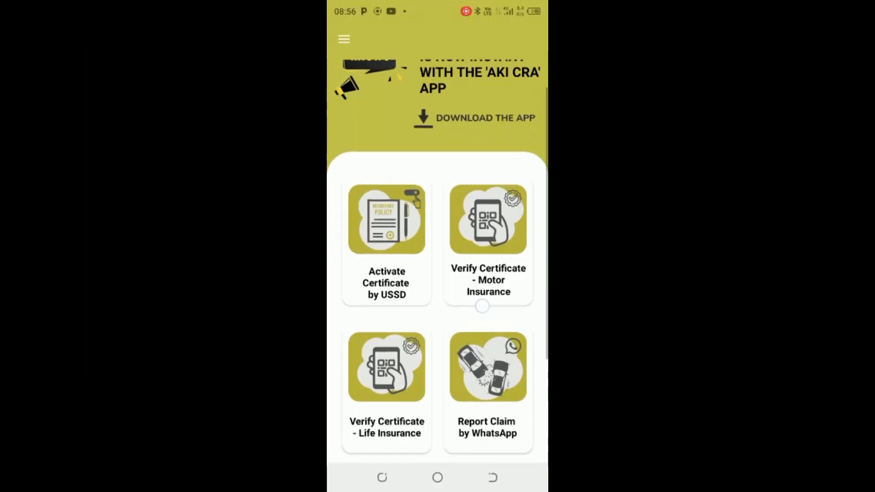
- Scroll the home screen down to the certificate verification tiles
scroll("down", 3)
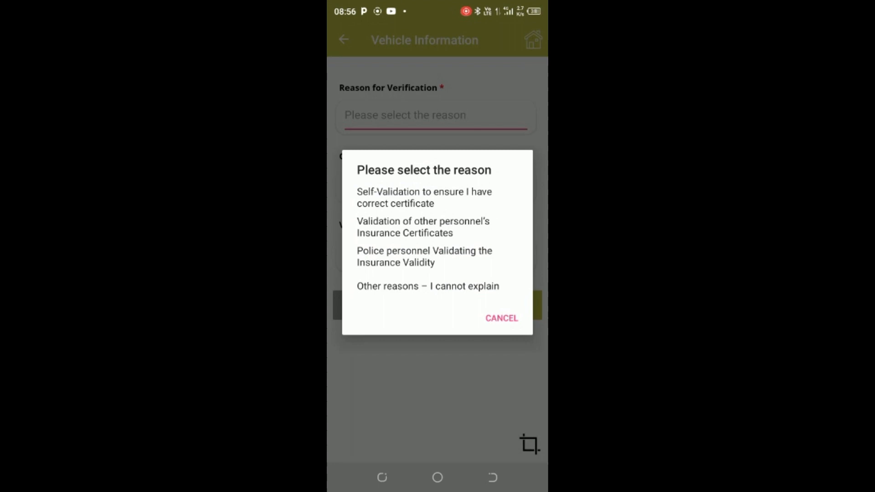
- Choose Self-Validation as the reason and enter certificate number starting KTWA
left_click(424, 197)
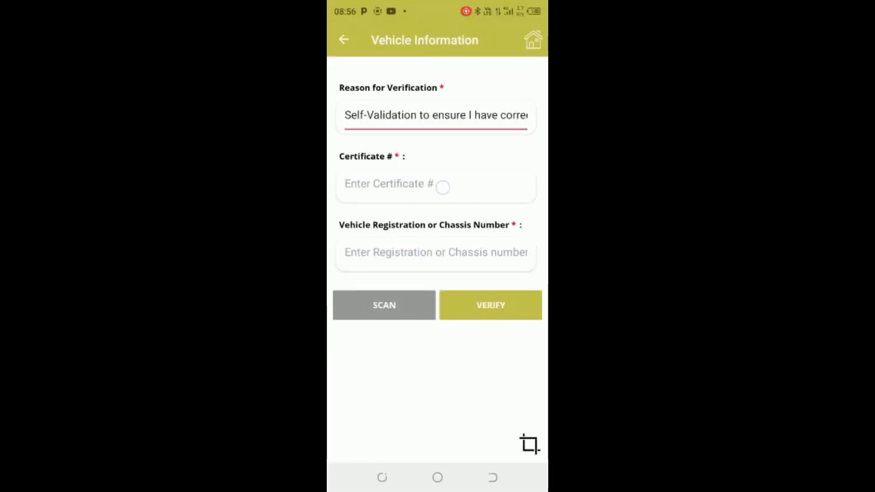
left_click(435, 183)
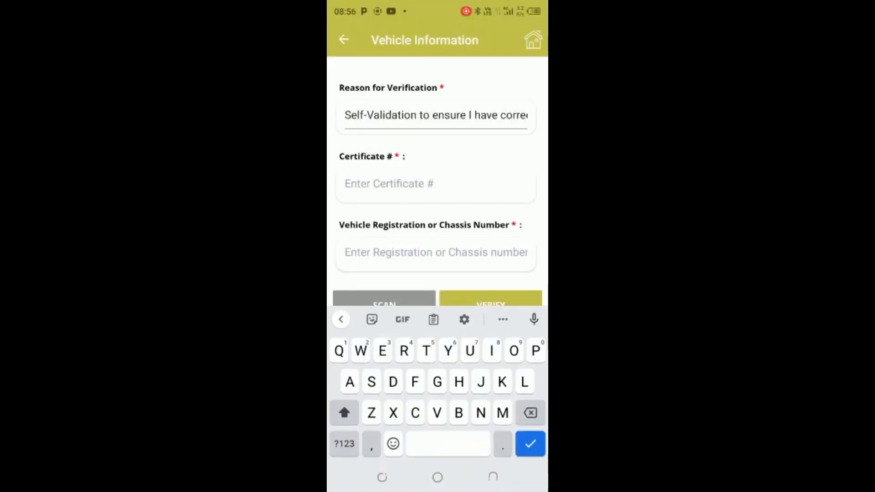
type("KTWA")
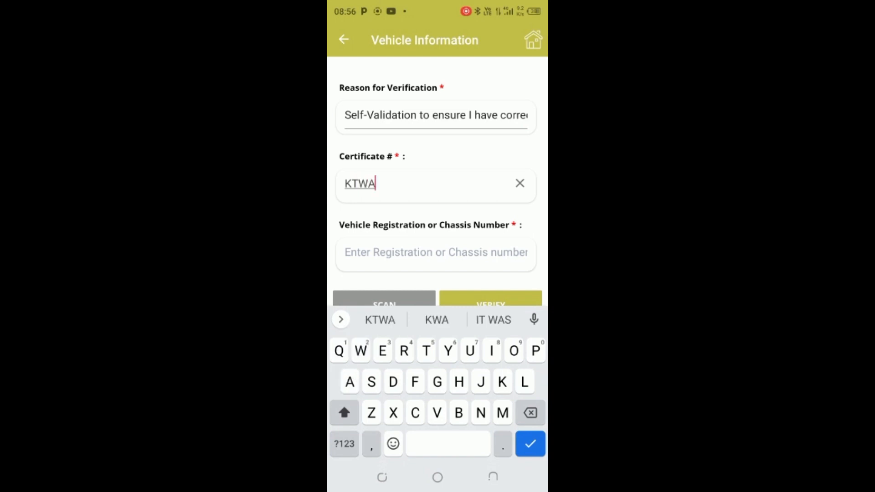